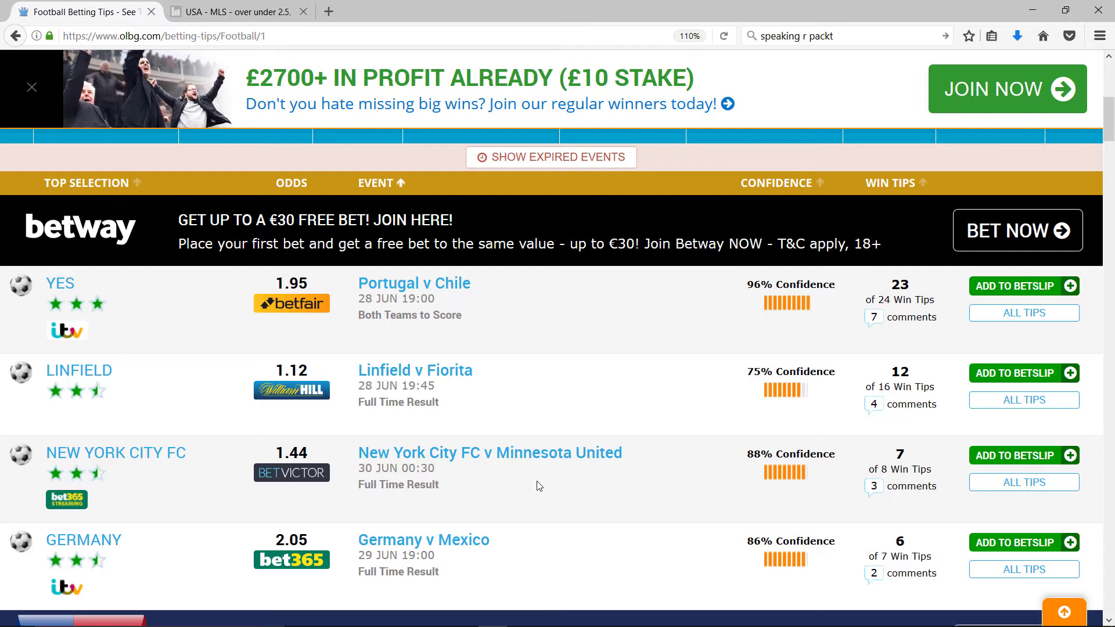
pyautogui.moveTo(389, 493)
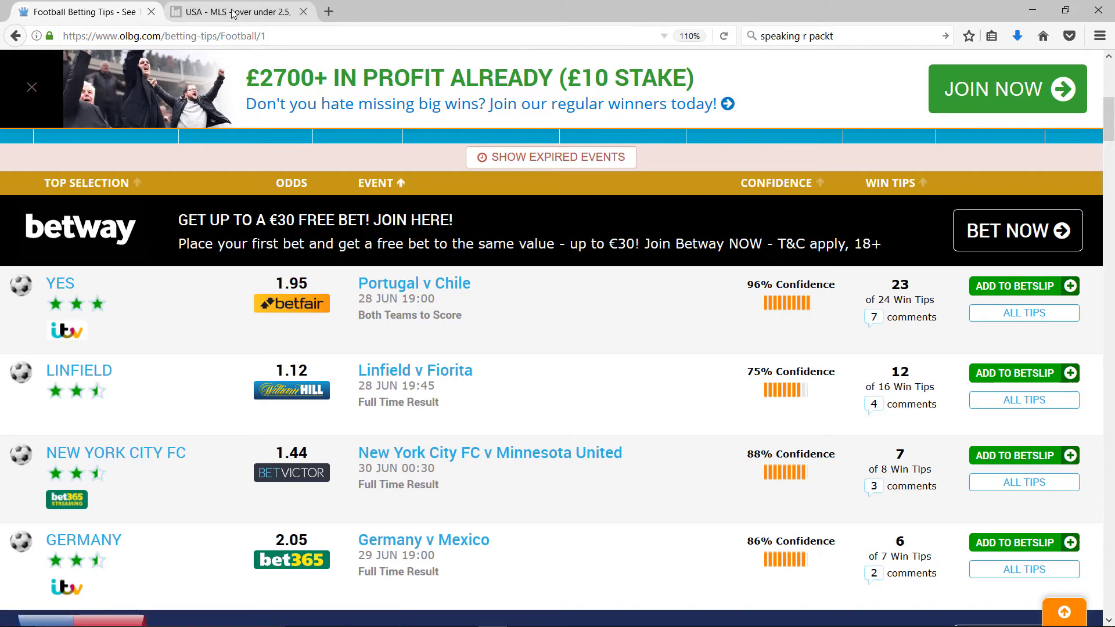
# Step: Show the SoccerSTATS MLS scored/conceded goals-per-game table for every team
pyautogui.click(231, 12)
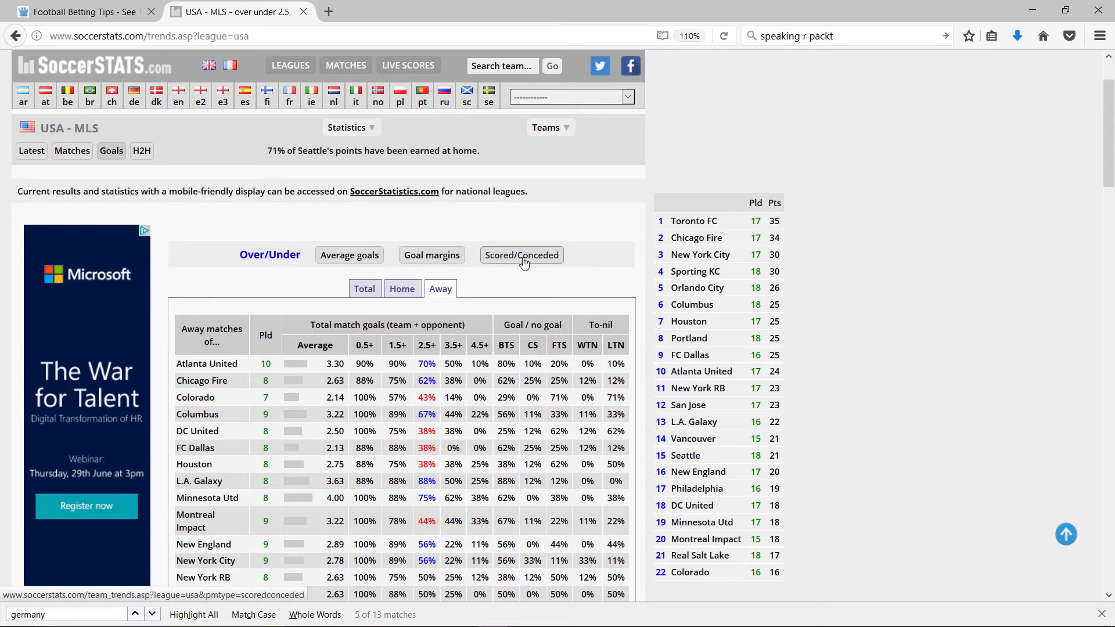
pyautogui.click(522, 255)
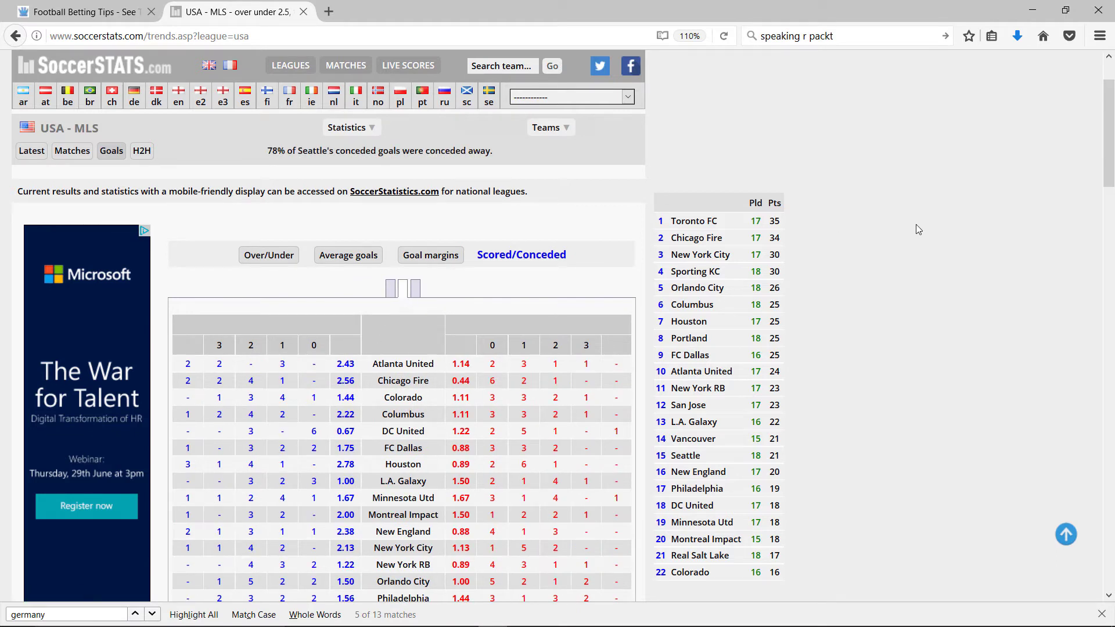
pyautogui.scroll(-3)
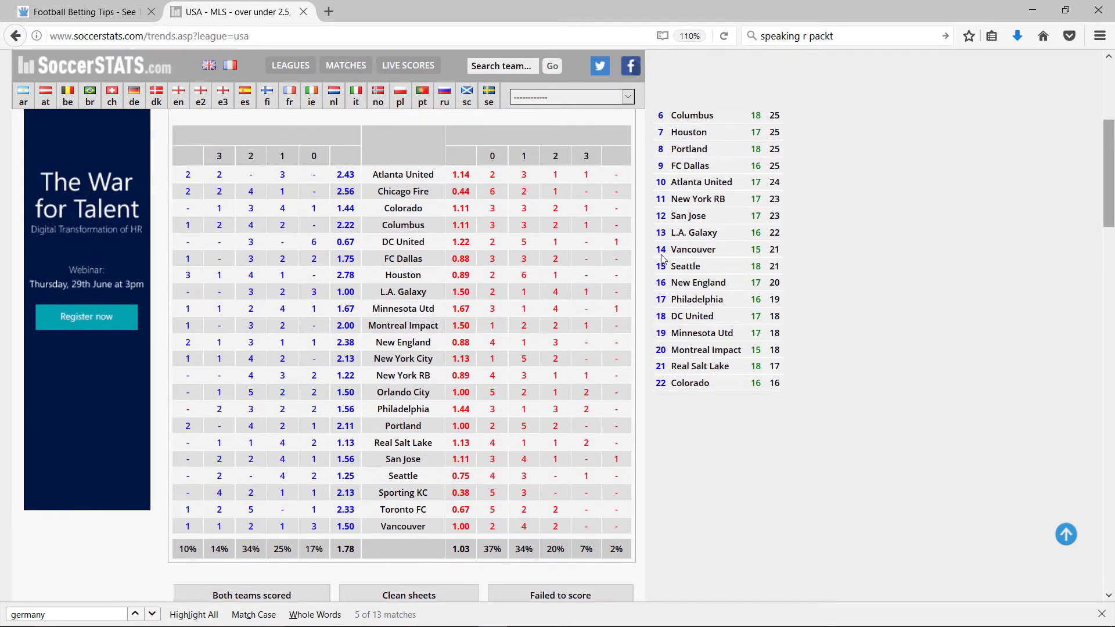
pyautogui.moveTo(373, 374)
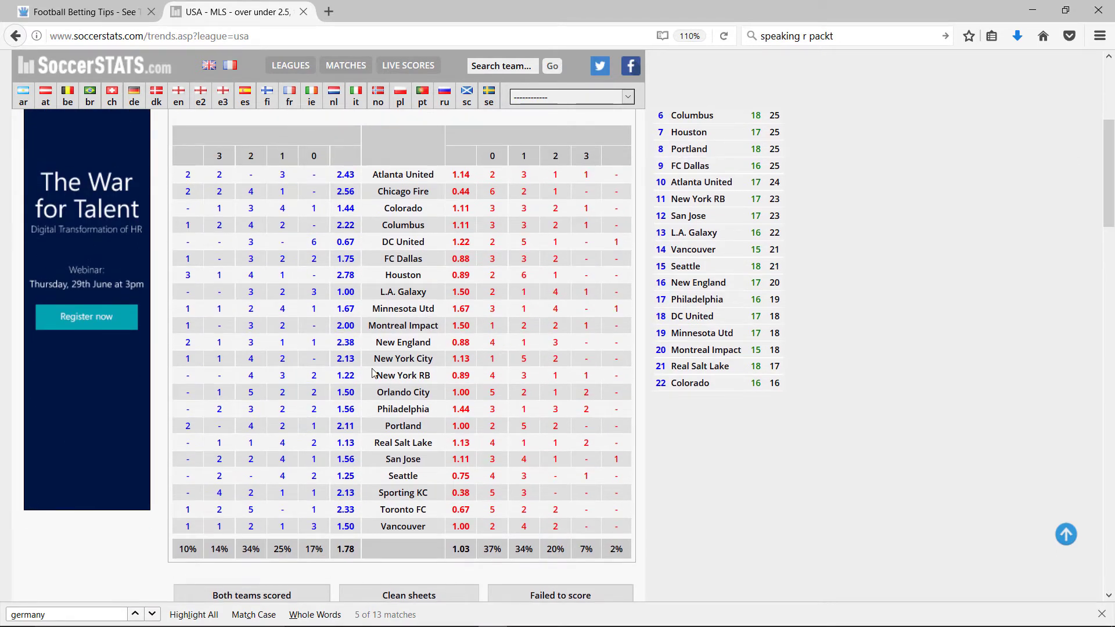
pyautogui.moveTo(335, 369)
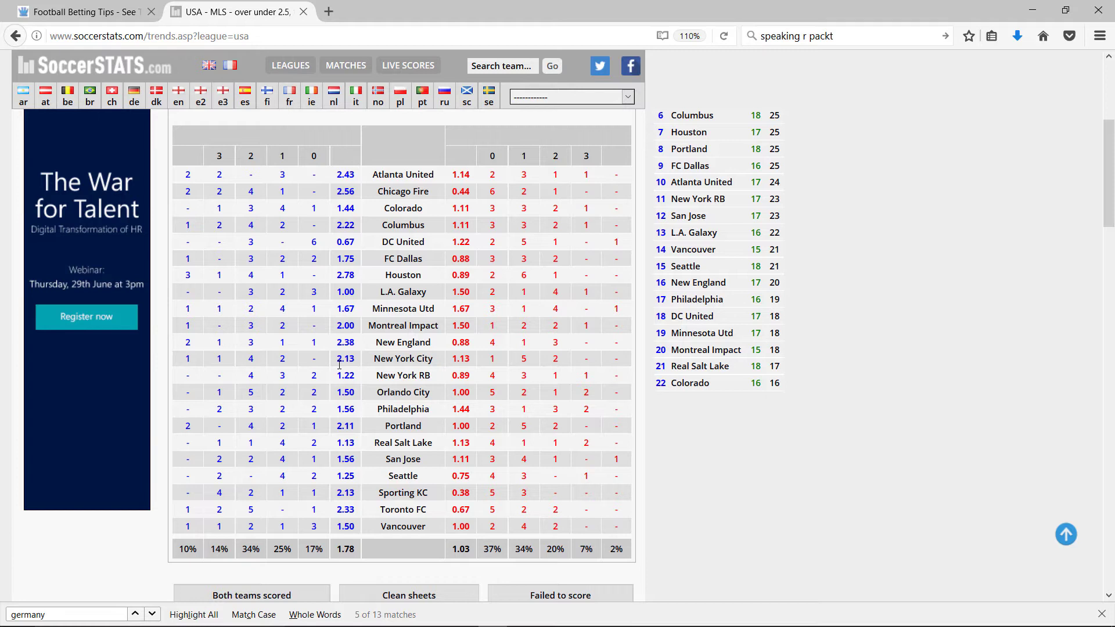
pyautogui.moveTo(471, 364)
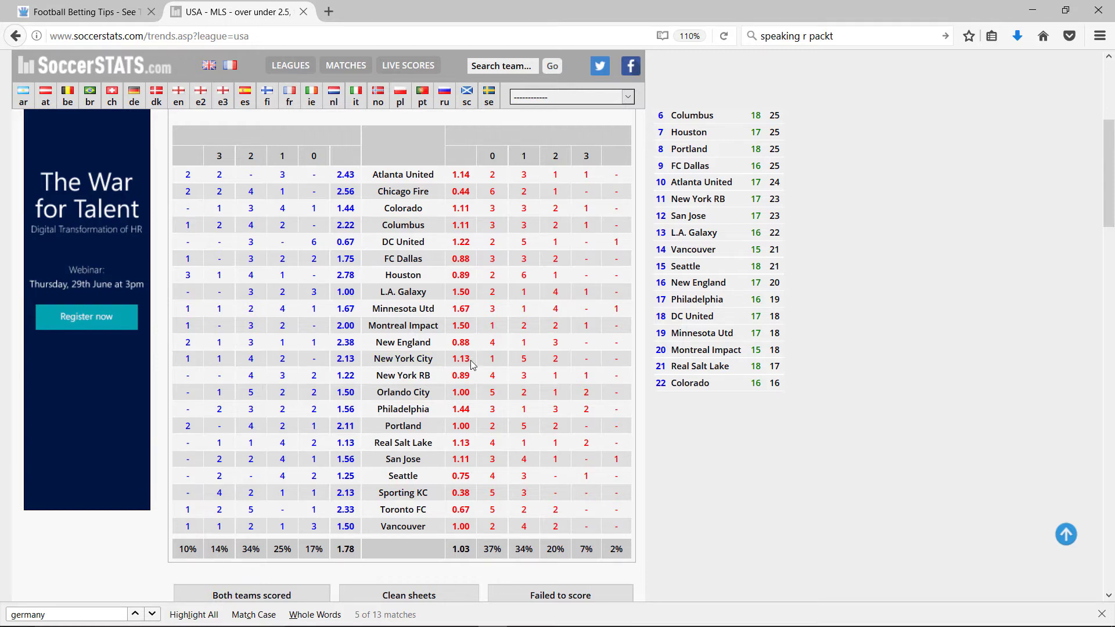
pyautogui.moveTo(367, 572)
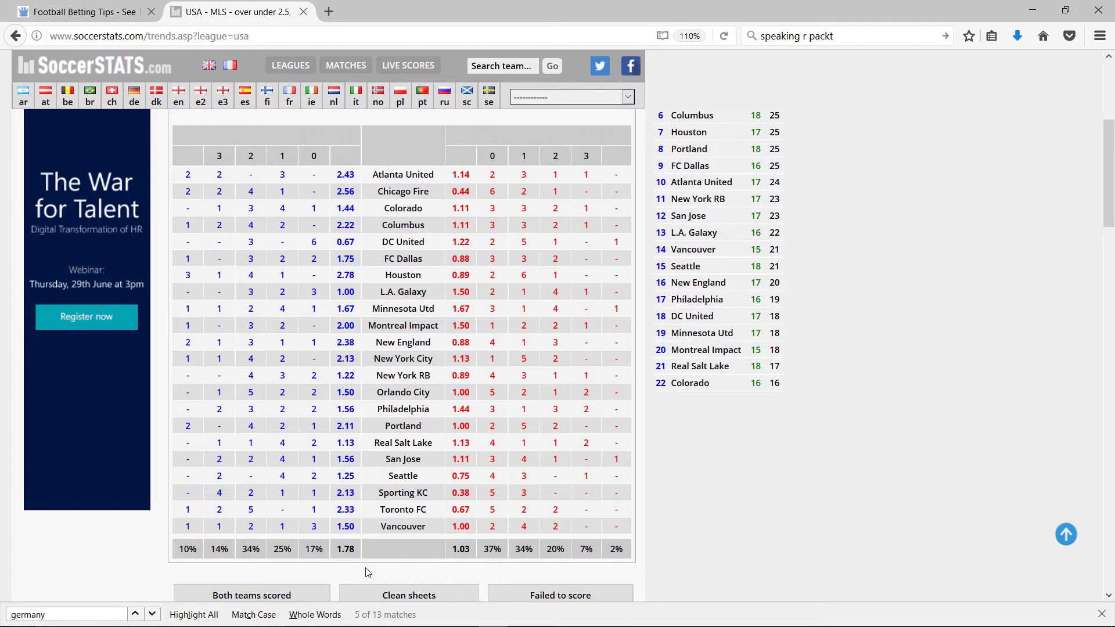
pyautogui.moveTo(350, 565)
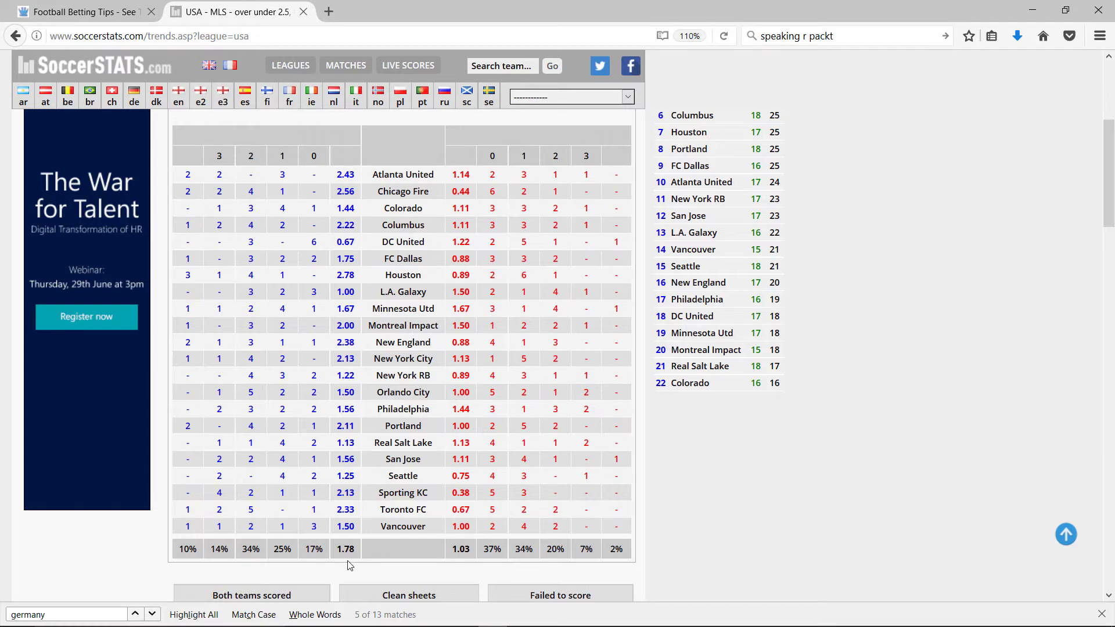
pyautogui.moveTo(470, 565)
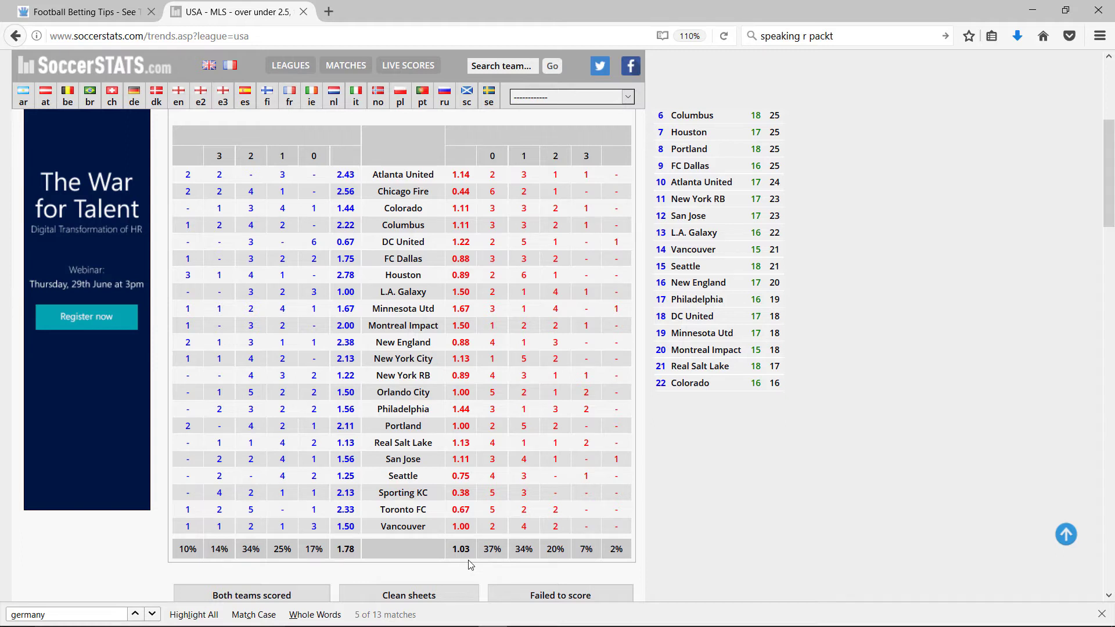
pyautogui.moveTo(357, 564)
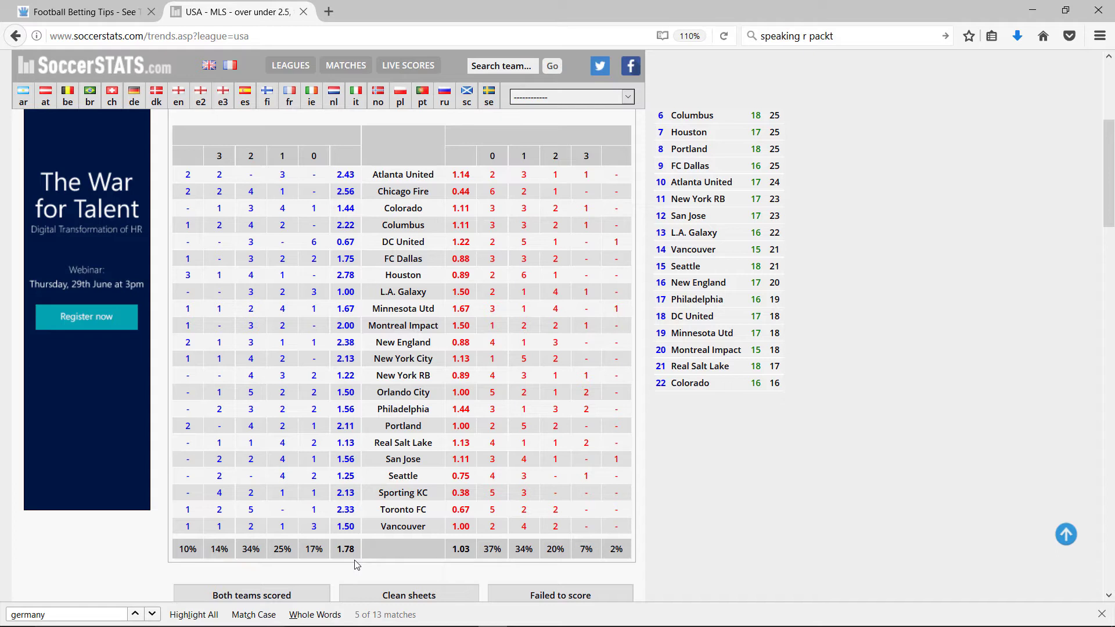
pyautogui.moveTo(1047, 246)
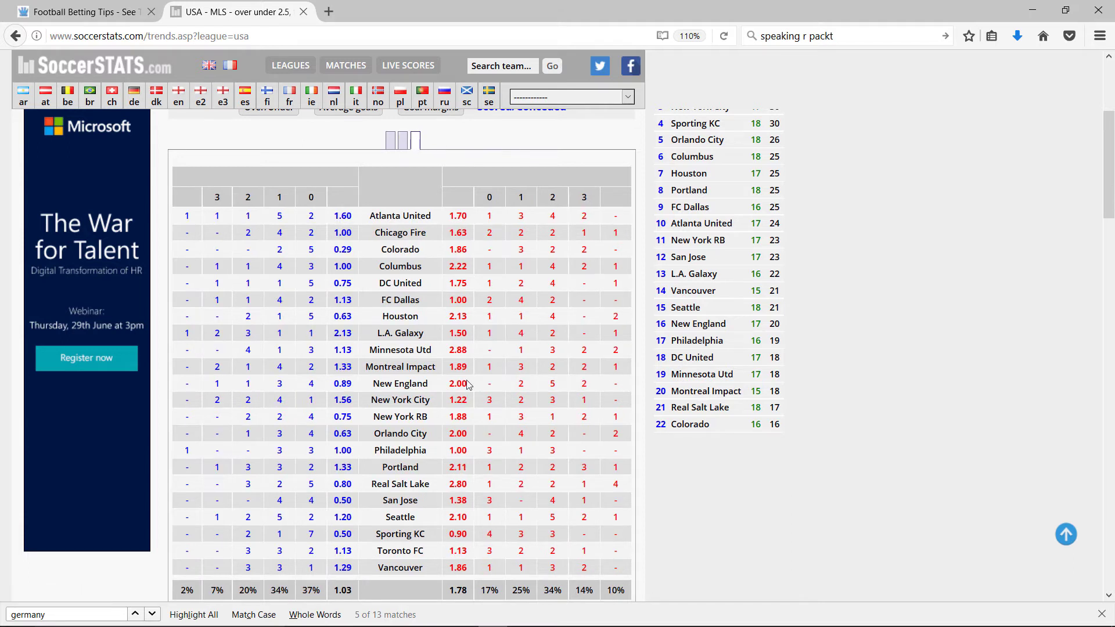
pyautogui.moveTo(400, 349)
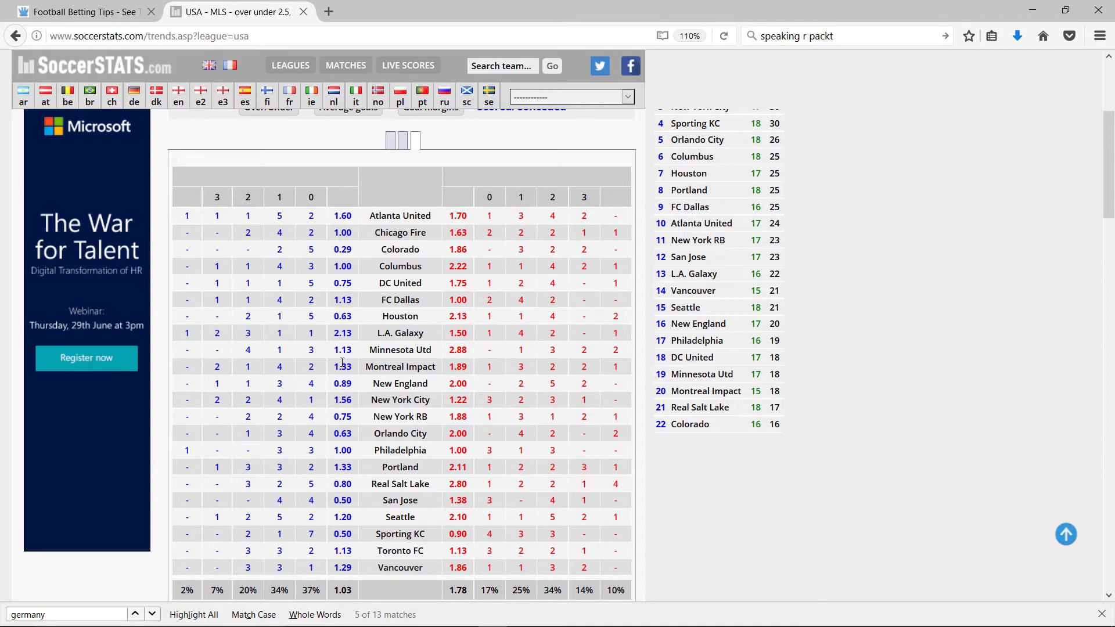
pyautogui.moveTo(476, 356)
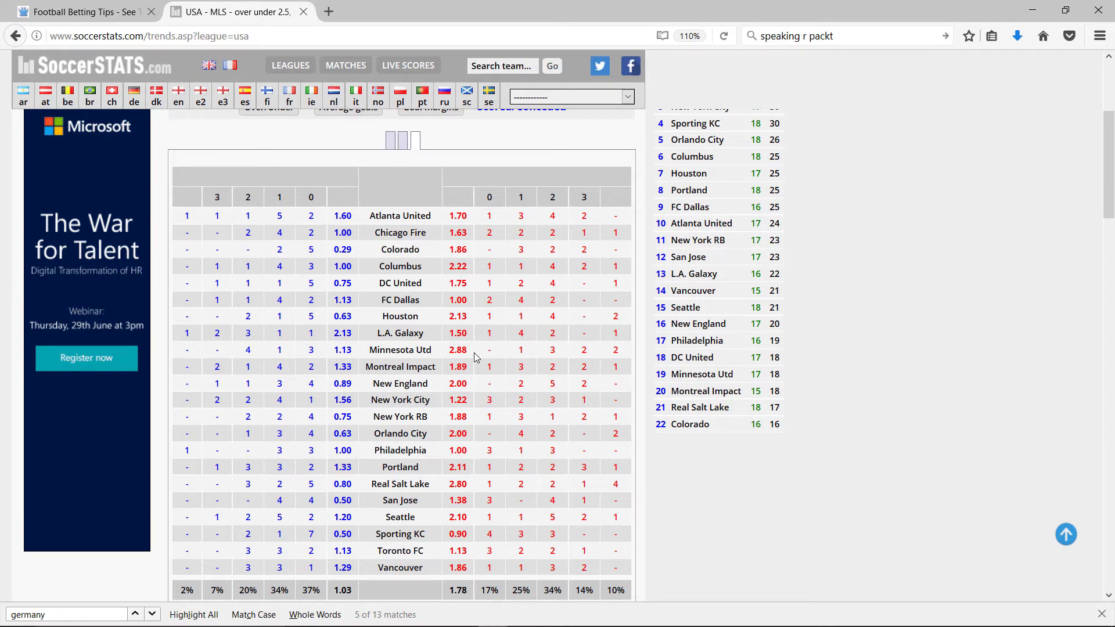
pyautogui.moveTo(432, 410)
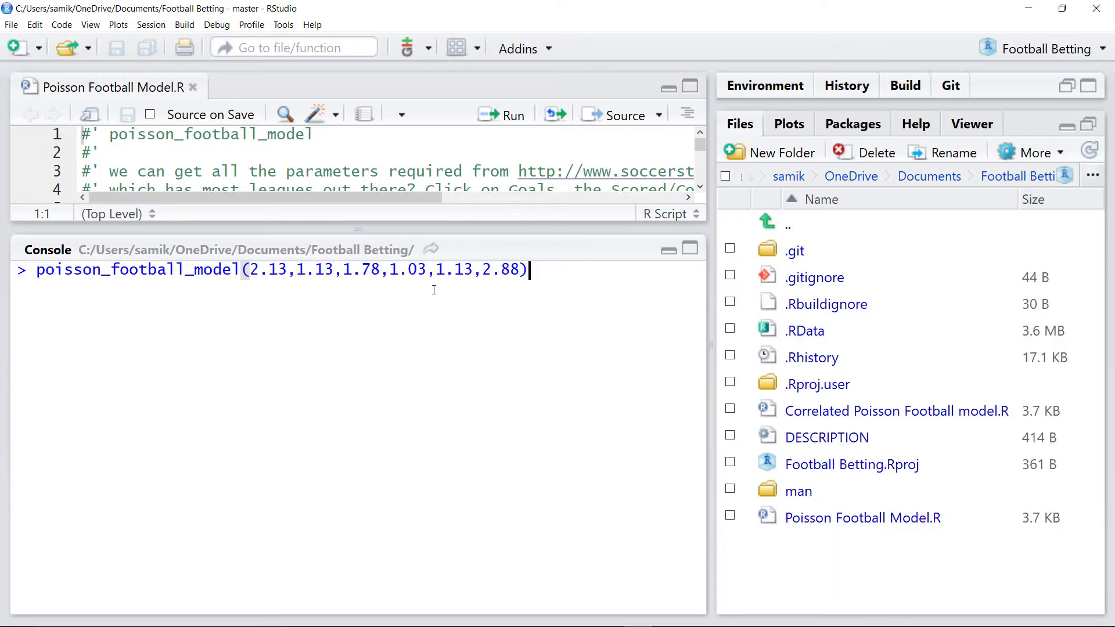
# Step: Run poisson_football_model(2.13,1.13,1.78,1.03,1.13,2.88) to print 100K simulation results
pyautogui.press('Return')
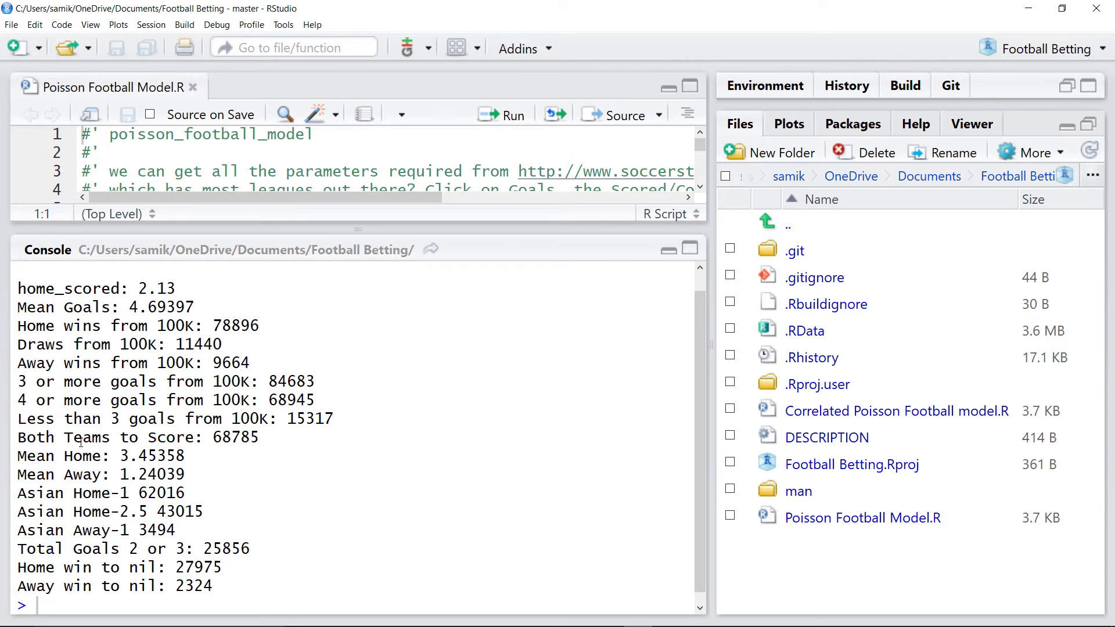
pyautogui.moveTo(85, 476)
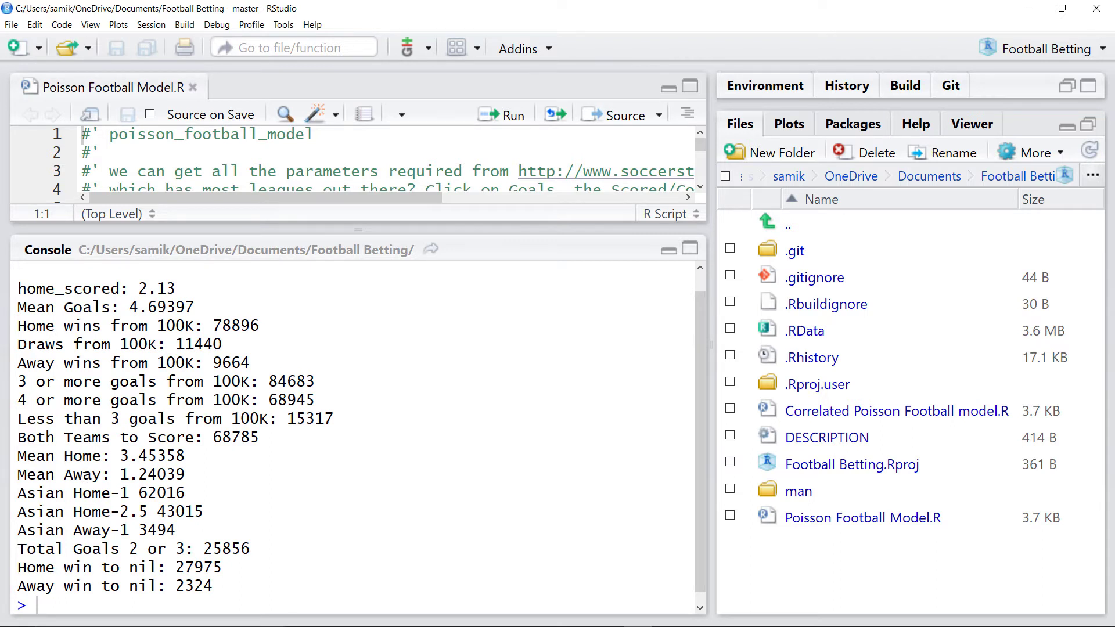
pyautogui.moveTo(215, 344)
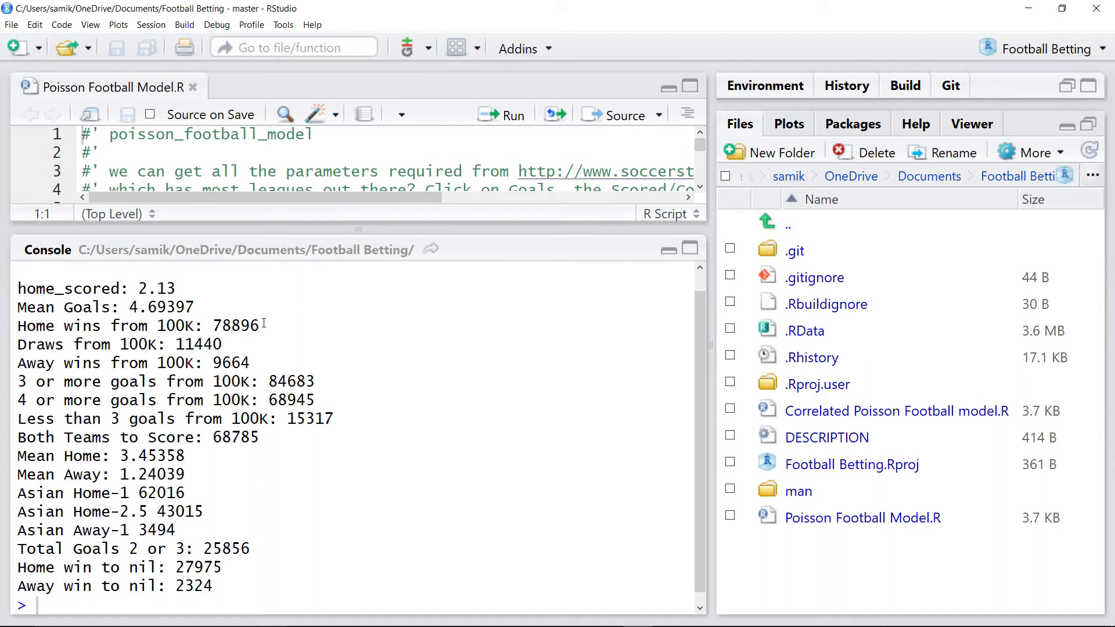
pyautogui.moveTo(266, 338)
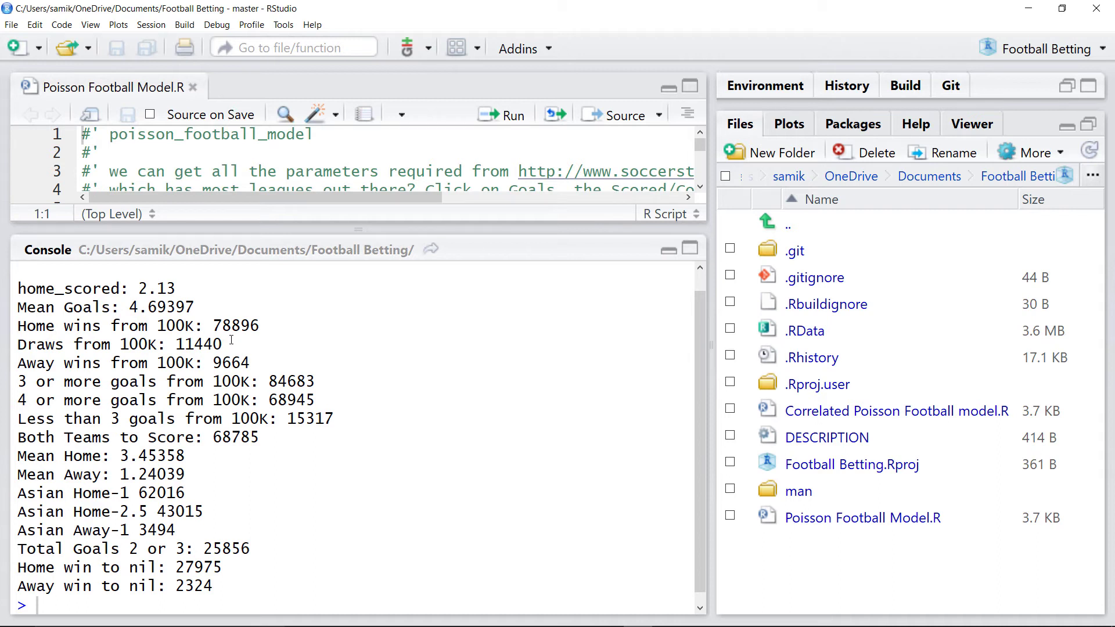
pyautogui.moveTo(211, 325)
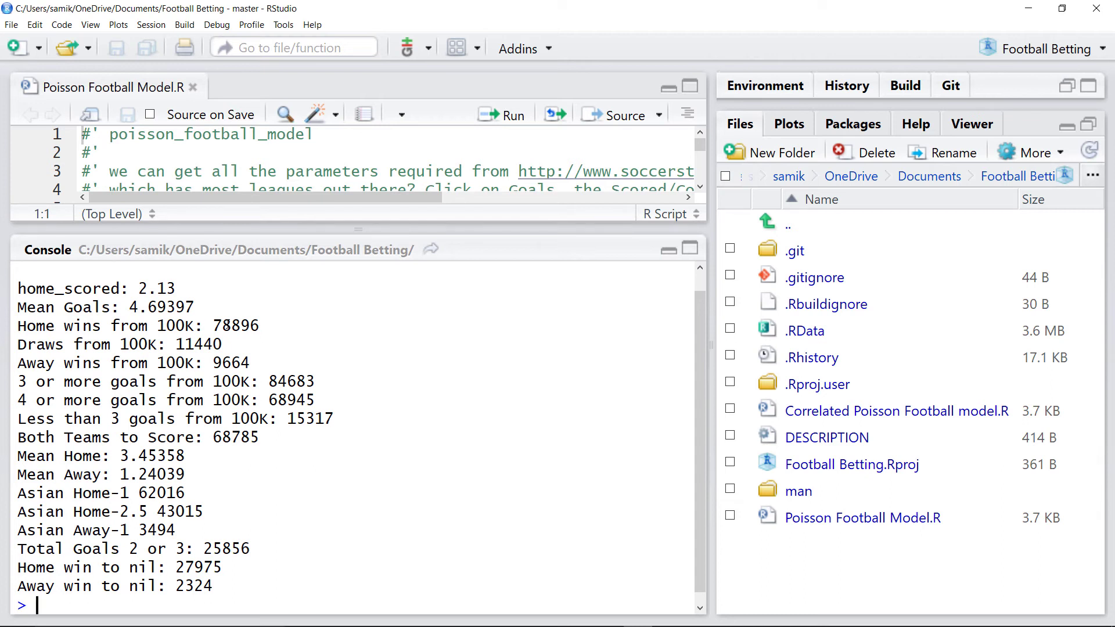
# Step: Compute 1/0.789 (1.267) in the console, then open OLBG's New York City v Minnesota tips
pyautogui.write('1/0.786')
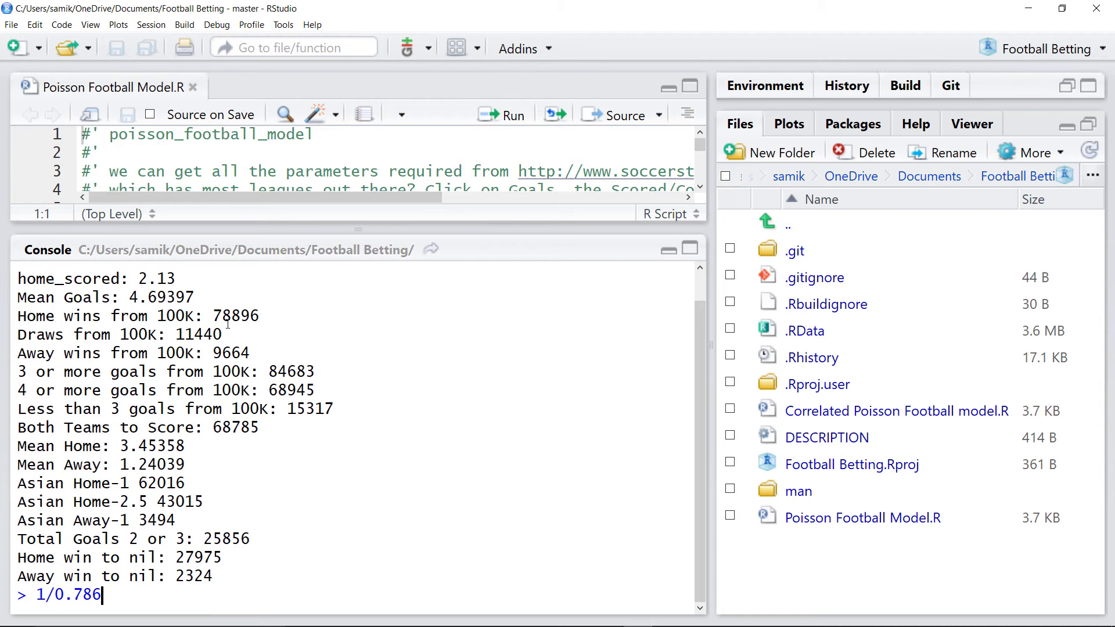
pyautogui.press('Backspace')
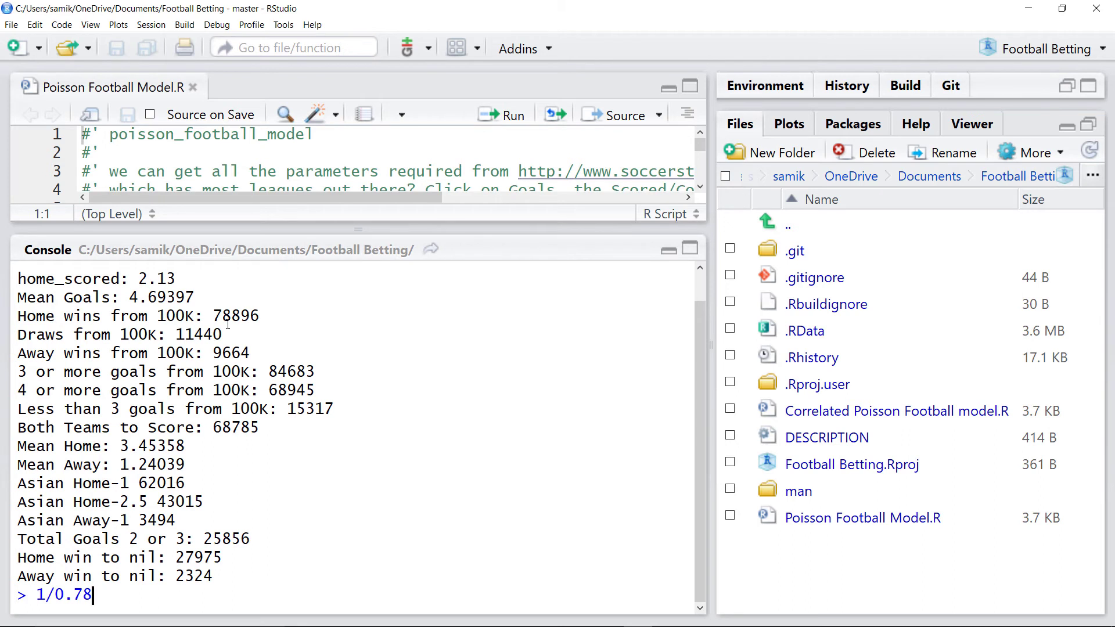
pyautogui.write('8')
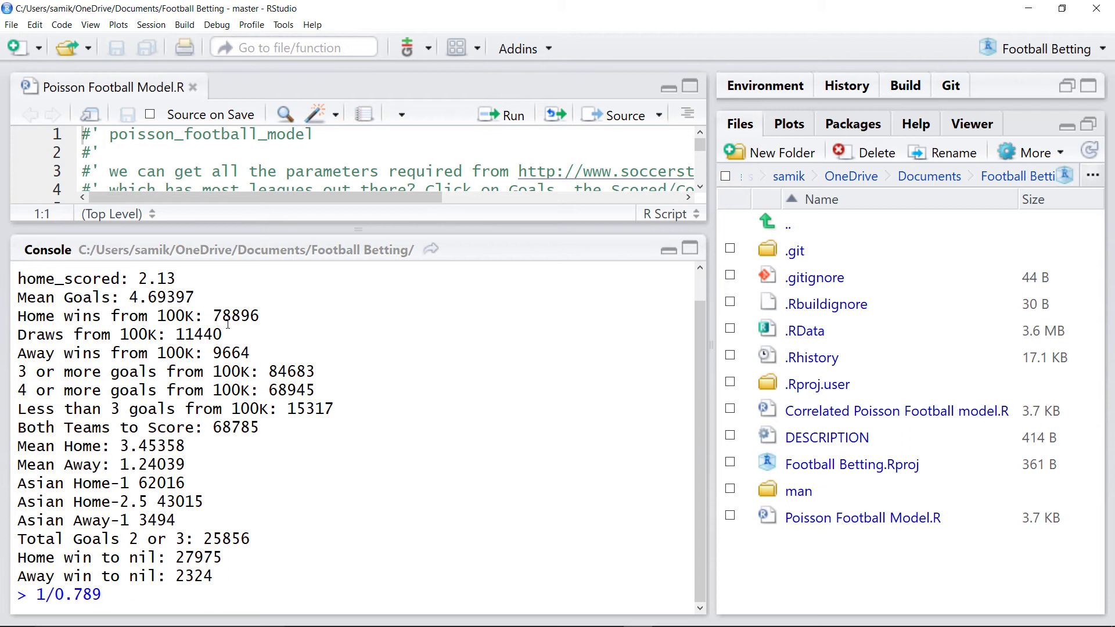
pyautogui.press('Return')
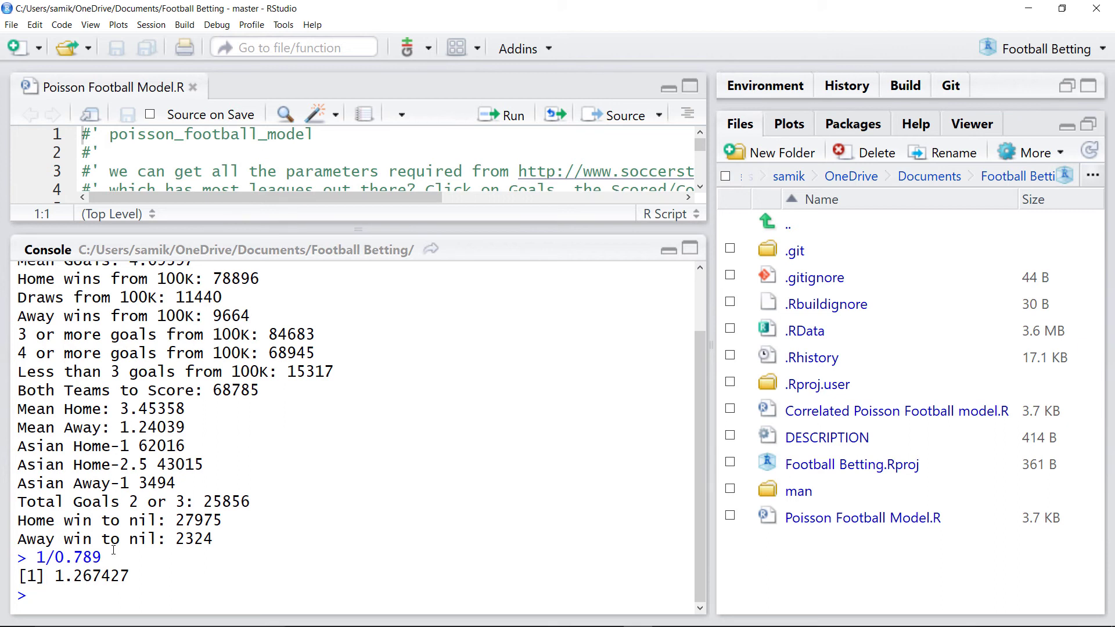
pyautogui.moveTo(189, 432)
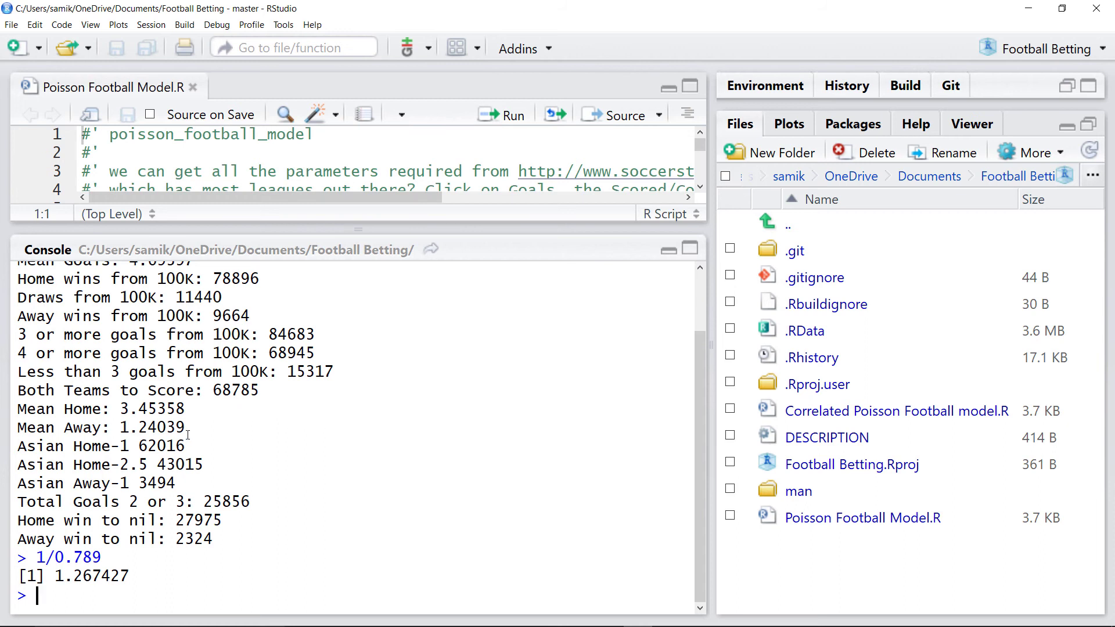
pyautogui.moveTo(231, 436)
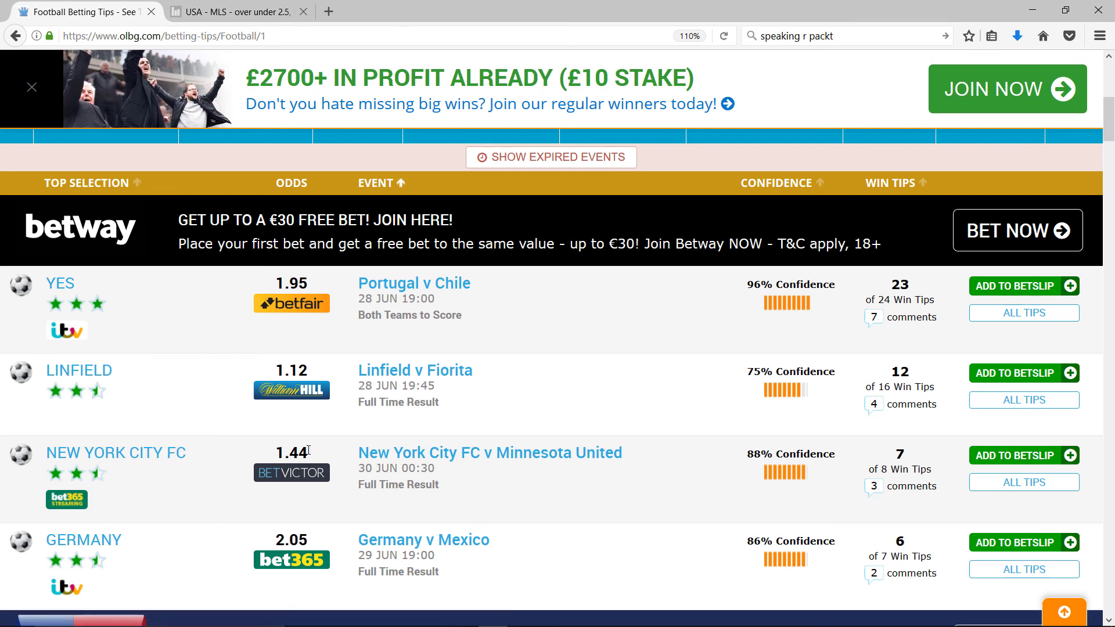
pyautogui.moveTo(293, 461)
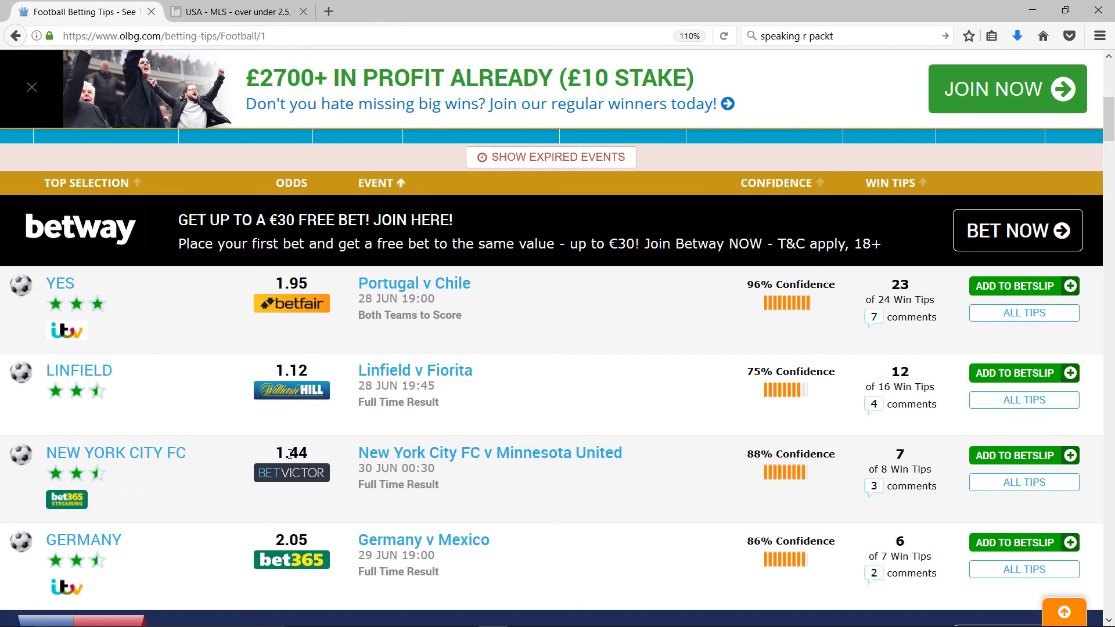
pyautogui.click(489, 453)
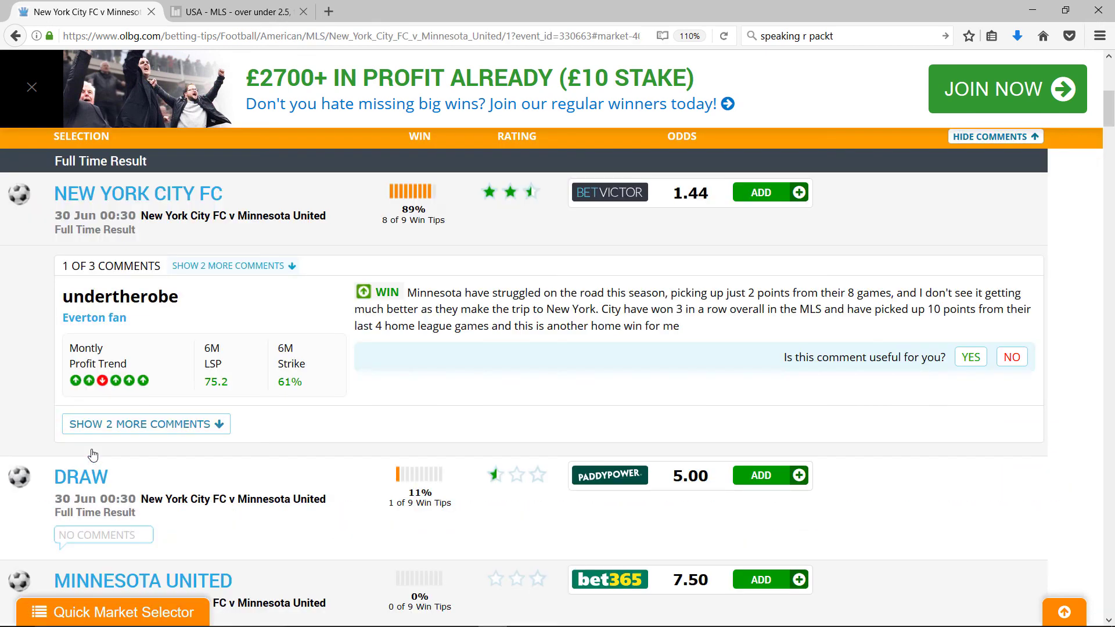
# Step: Scroll the OLBG event page to Total Goals: Over 2.5 at 1.40, Under at 3.00
pyautogui.scroll(-3)
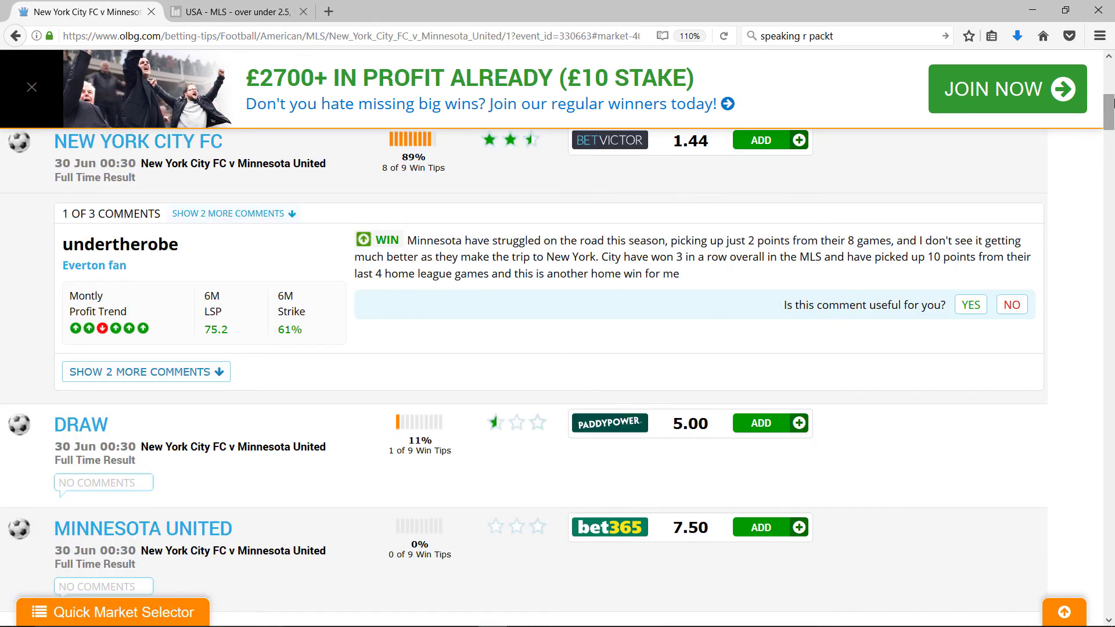
pyautogui.scroll(-3)
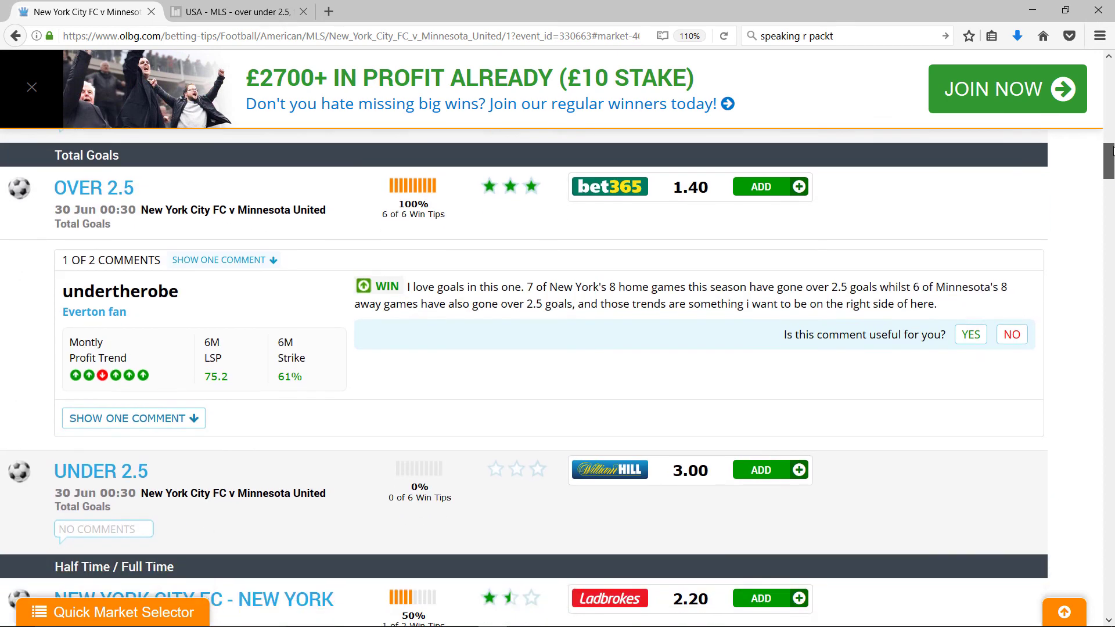
pyautogui.scroll(-3)
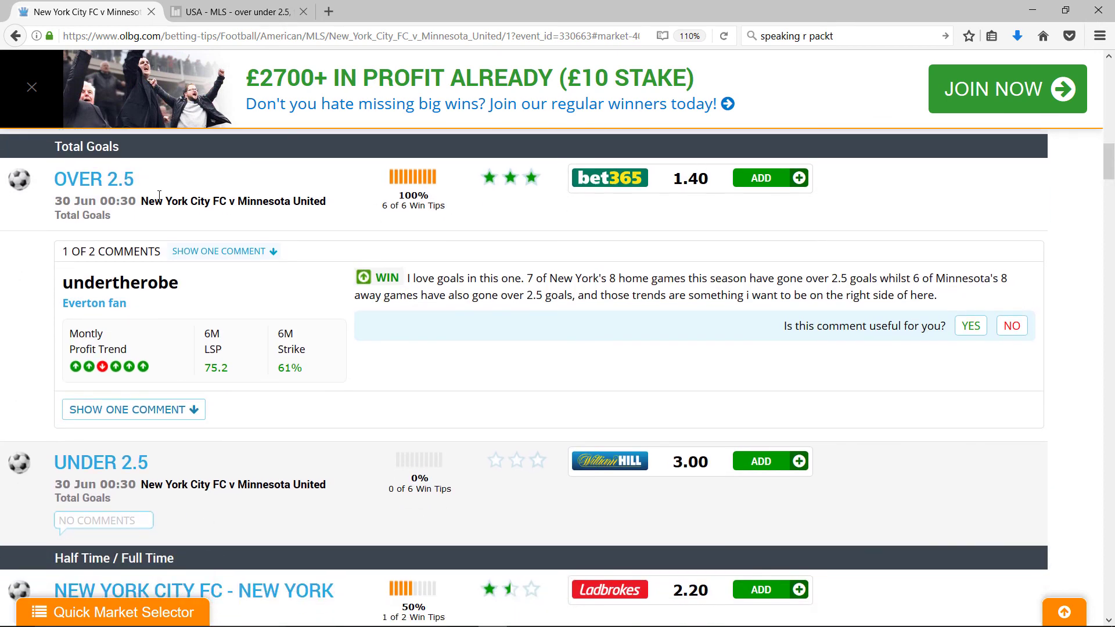
pyautogui.moveTo(677, 200)
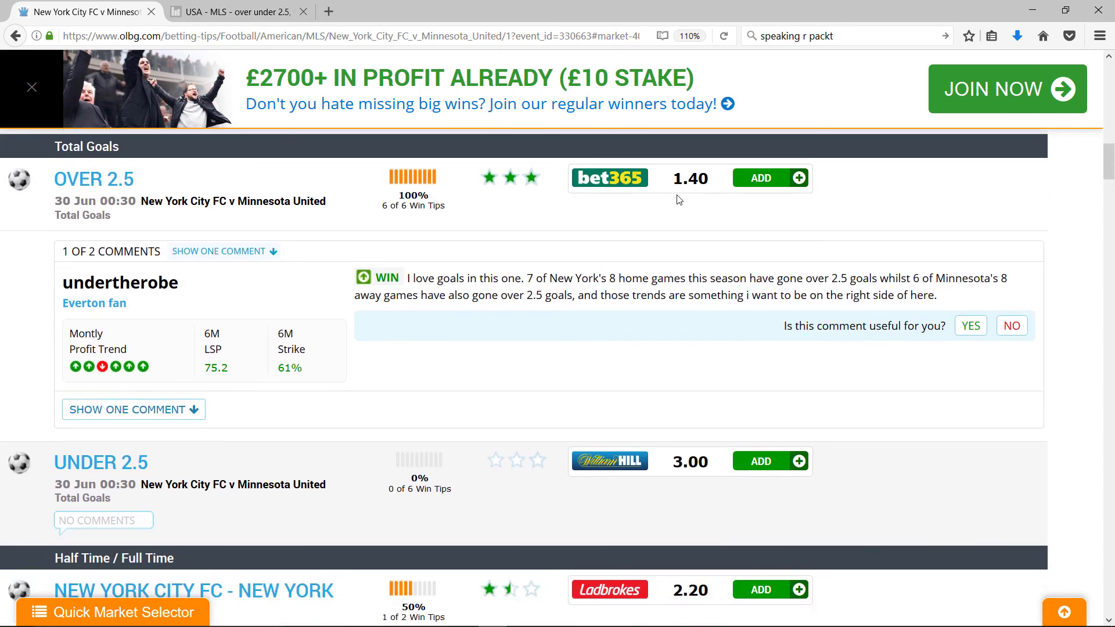